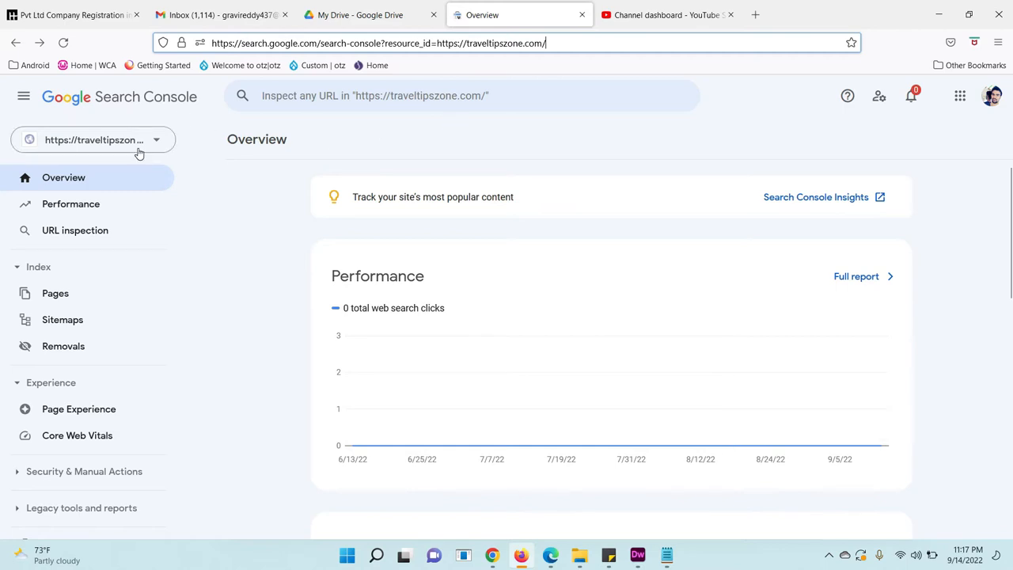
Switch to the traveltipszone.com property and open its Sitemaps report showing sitemap.xml
{"action": "left_click", "coordinate": [94, 140]}
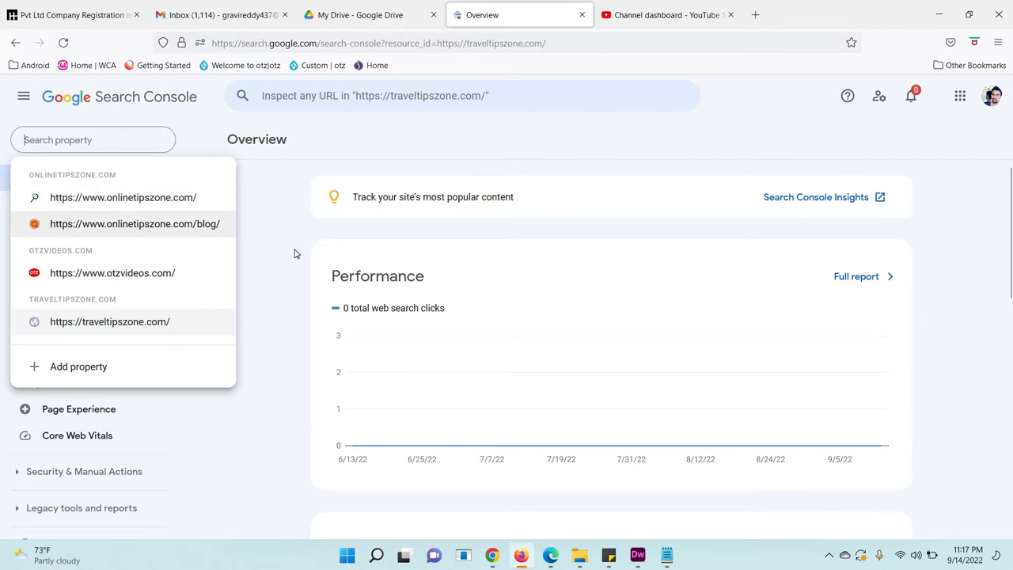
{"action": "left_click", "coordinate": [110, 321]}
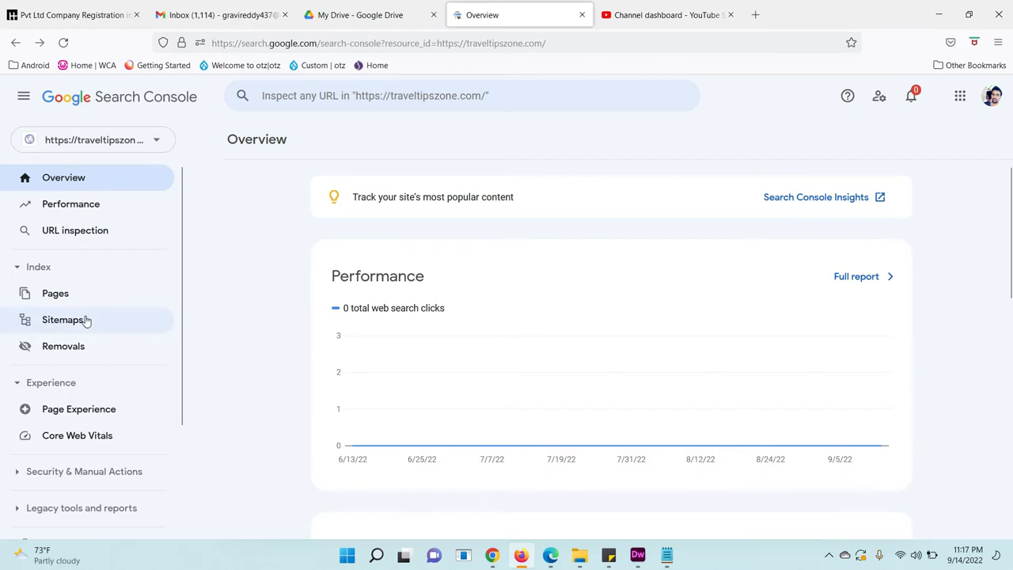
{"action": "left_click", "coordinate": [61, 319]}
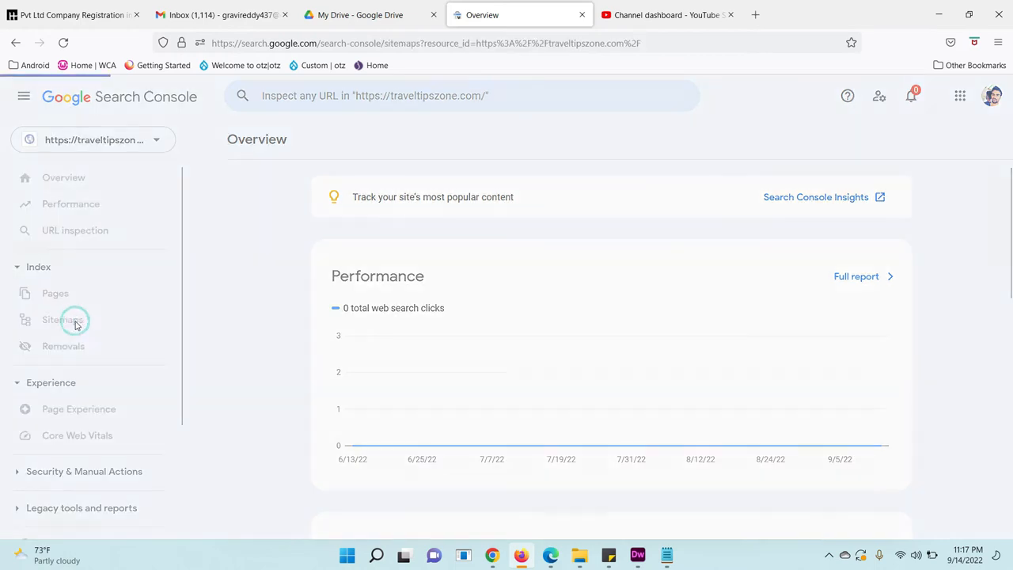
{"action": "left_click", "coordinate": [61, 319]}
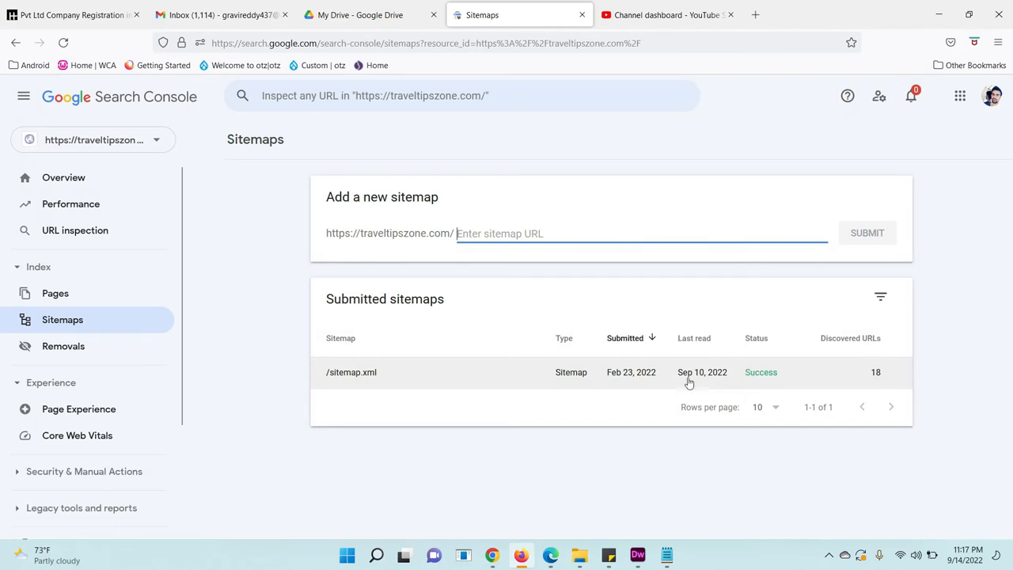
{"action": "mouse_move", "coordinate": [455, 383]}
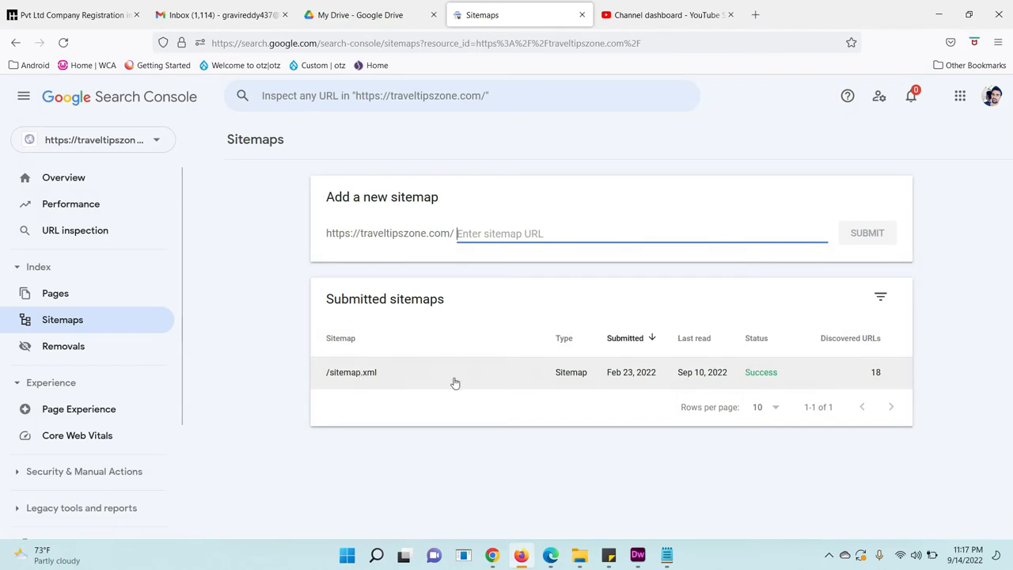
{"action": "mouse_move", "coordinate": [633, 384]}
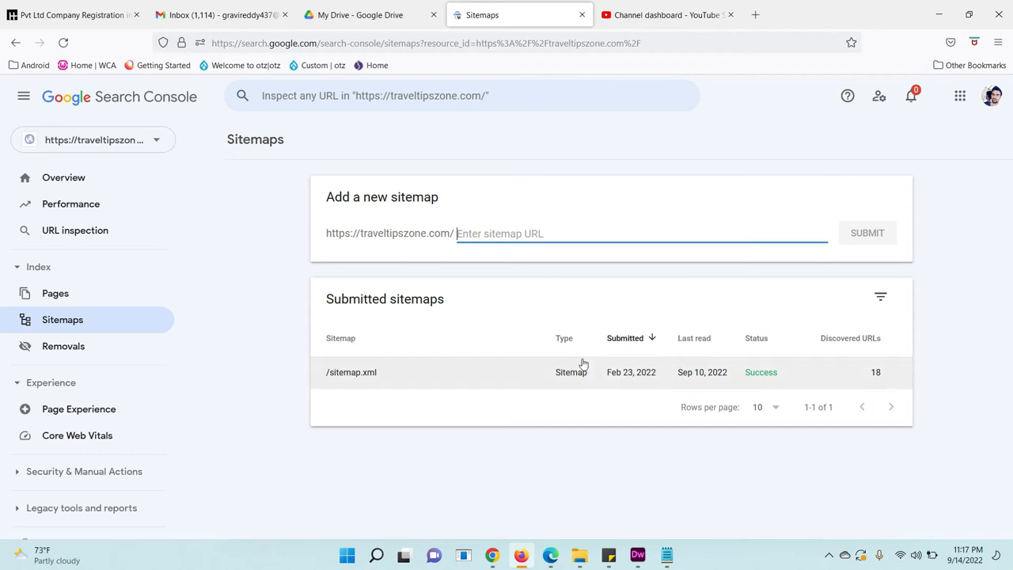
Open the /sitemap.xml details and reveal the Remove sitemap option
{"action": "left_click", "coordinate": [351, 372]}
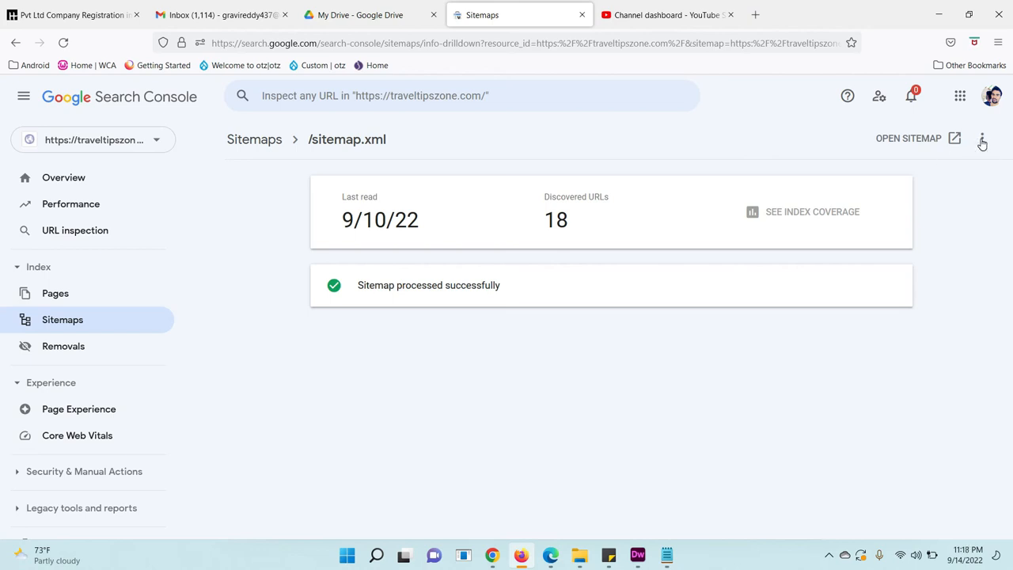
{"action": "left_click", "coordinate": [981, 138]}
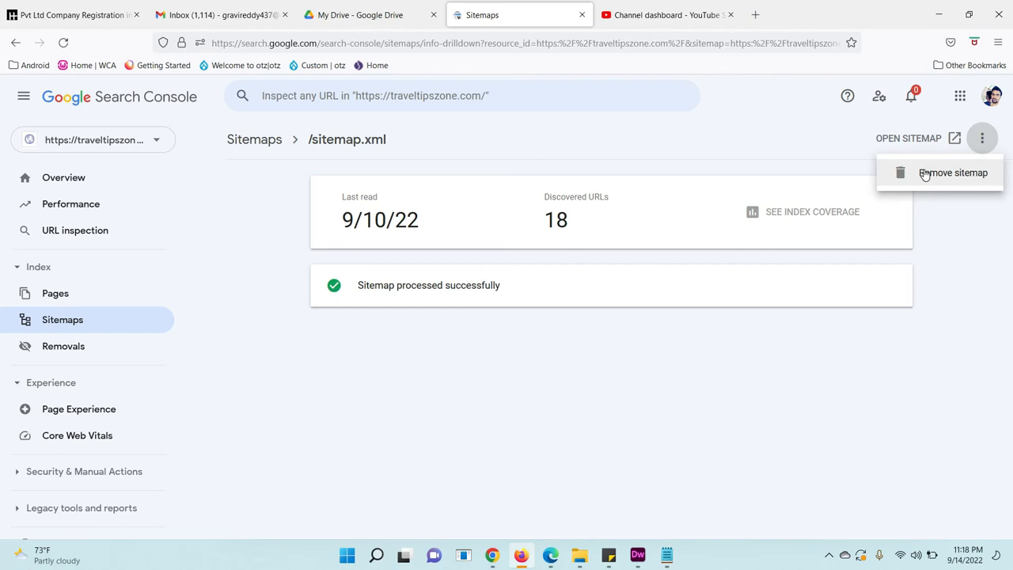
{"action": "mouse_move", "coordinate": [969, 178]}
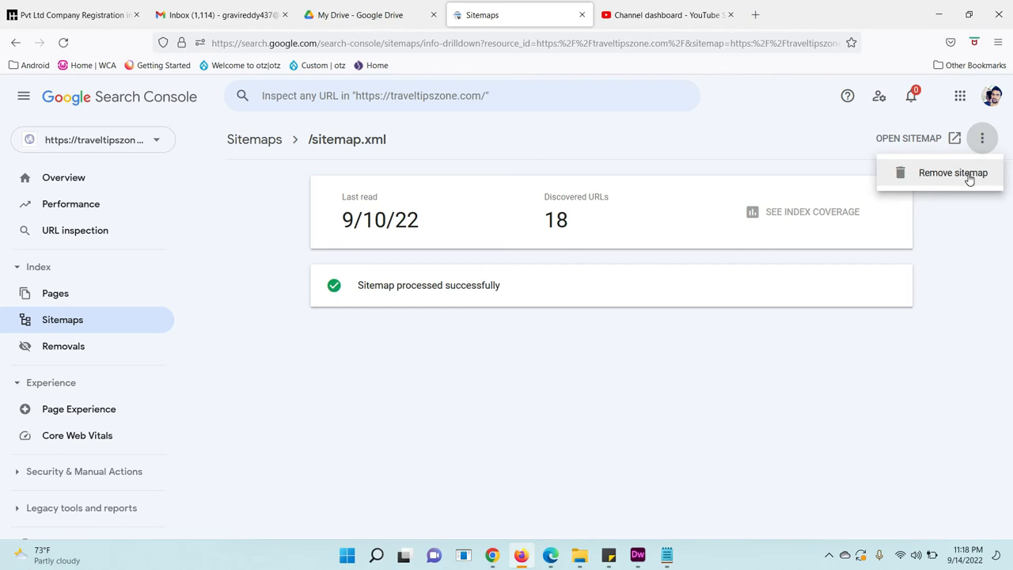
{"action": "mouse_move", "coordinate": [949, 180]}
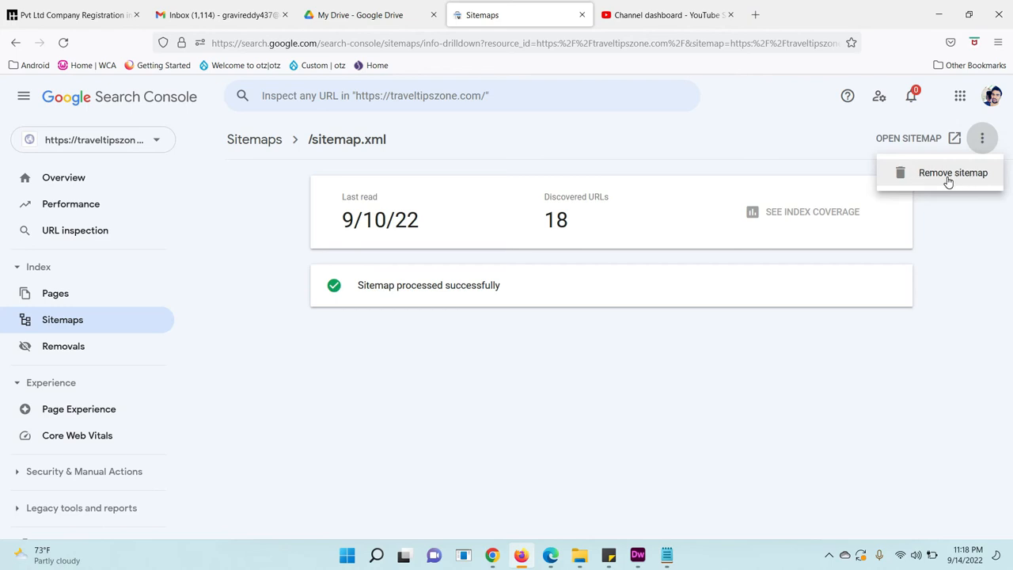
Remove /sitemap.xml and confirm the removal
{"action": "left_click", "coordinate": [952, 173]}
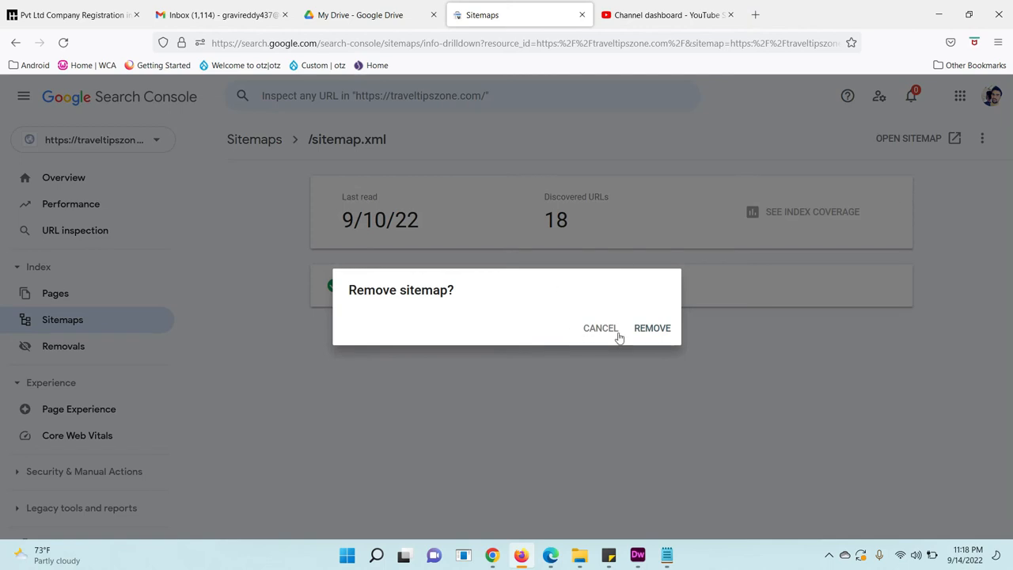
{"action": "left_click", "coordinate": [651, 327]}
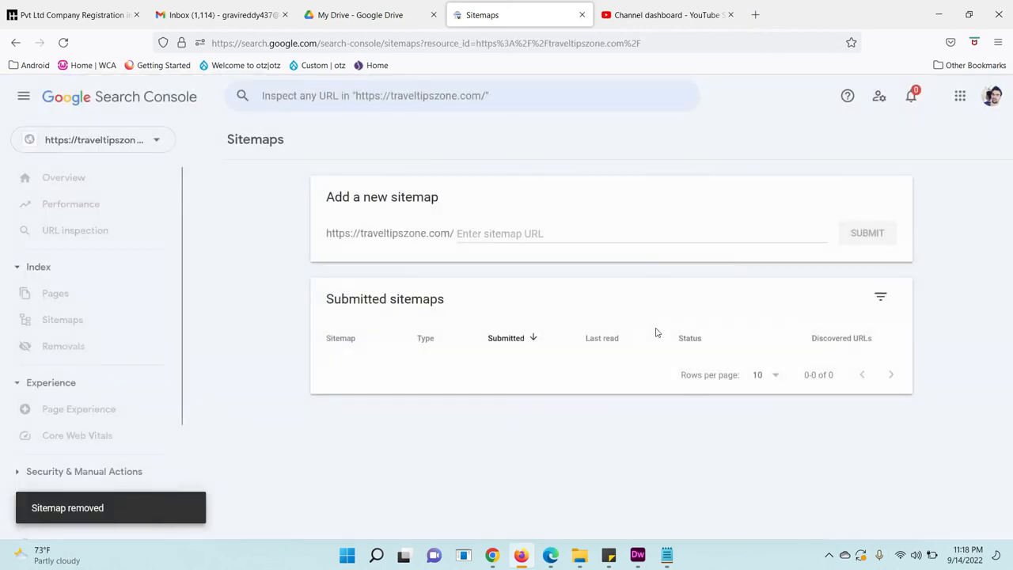